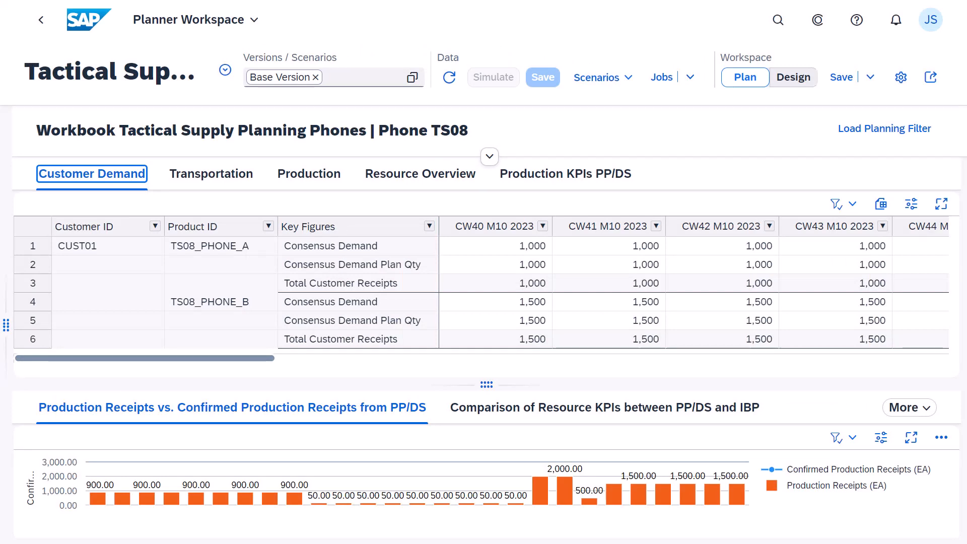
Review Transport Receipts in the maximized Transportation table, then switch to the Production view.
click(210, 174)
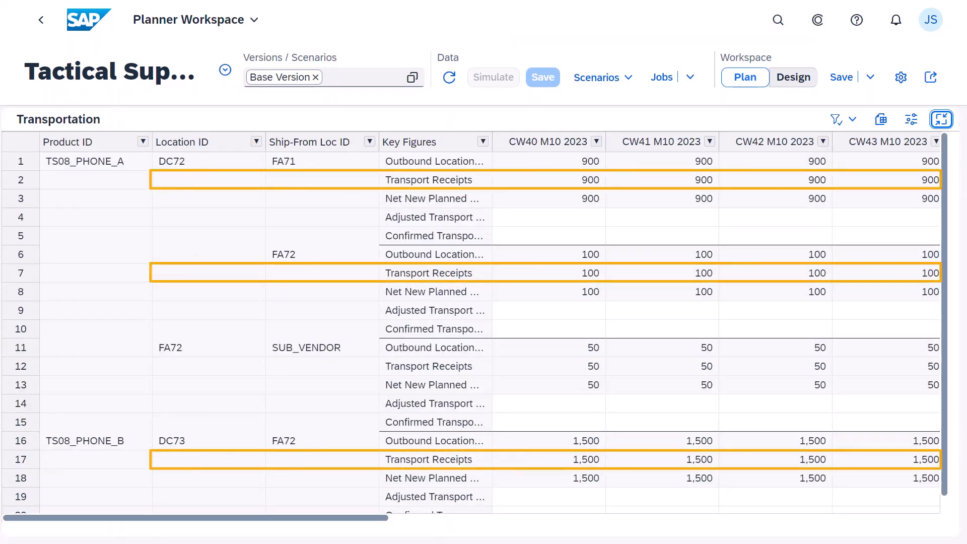
click(429, 366)
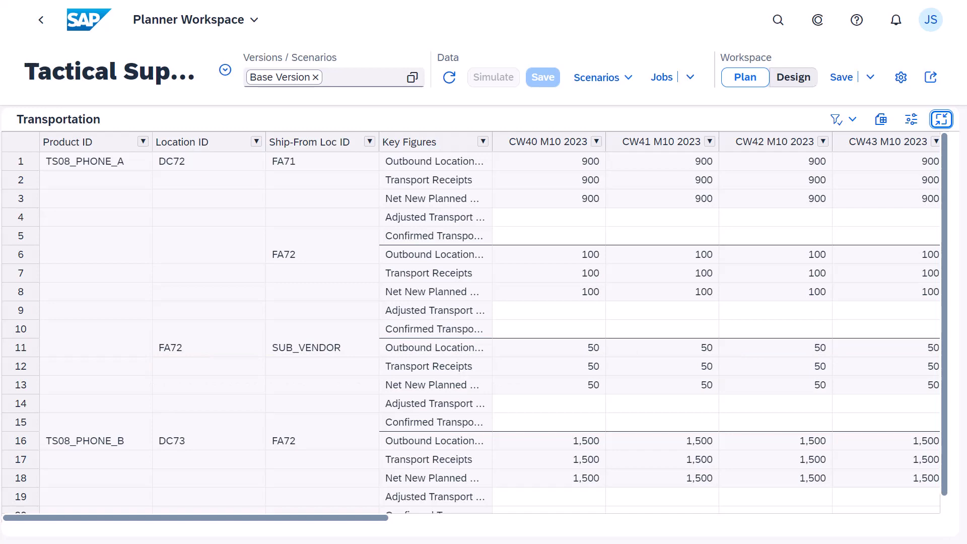
click(308, 174)
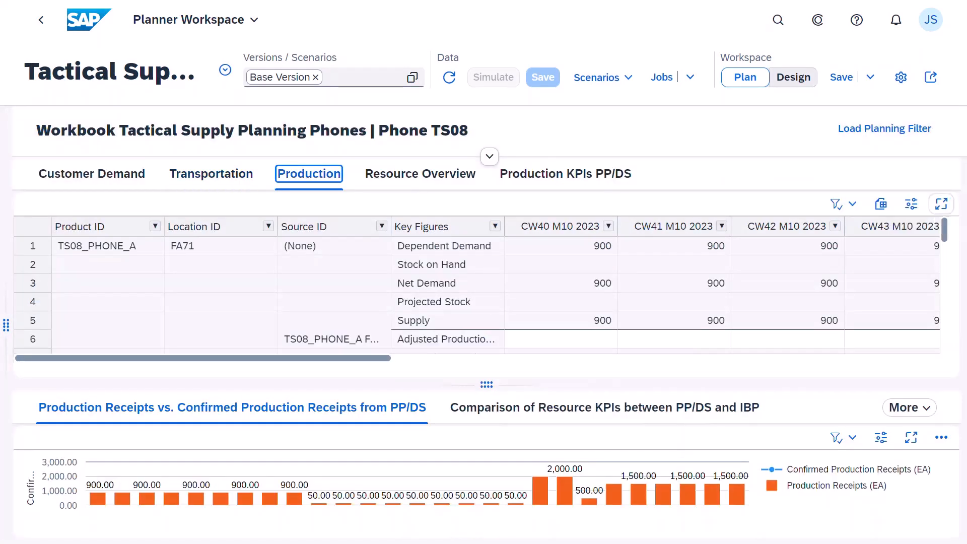
Run flexible constraints selection for TS08* and select version 000, DC72, TS08_PHONE_A.
click(942, 203)
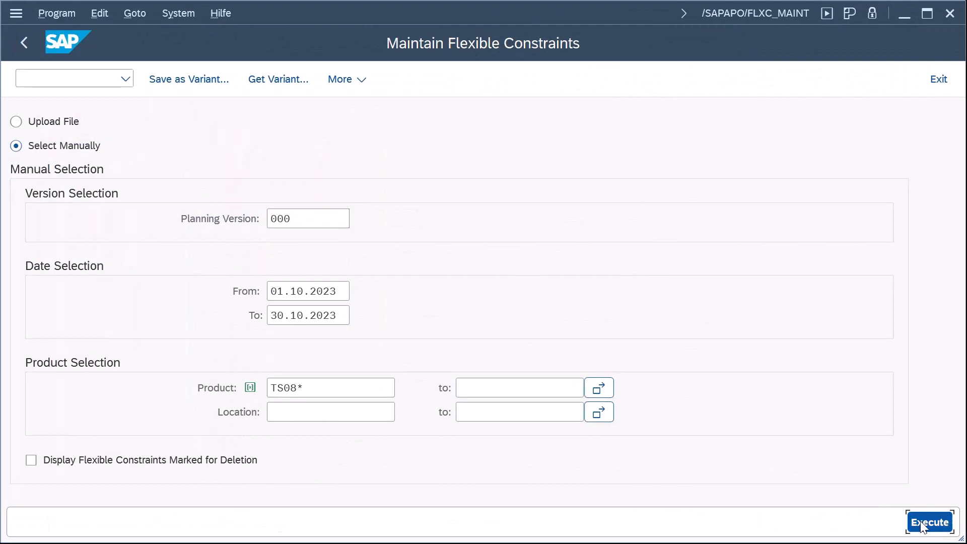
click(930, 522)
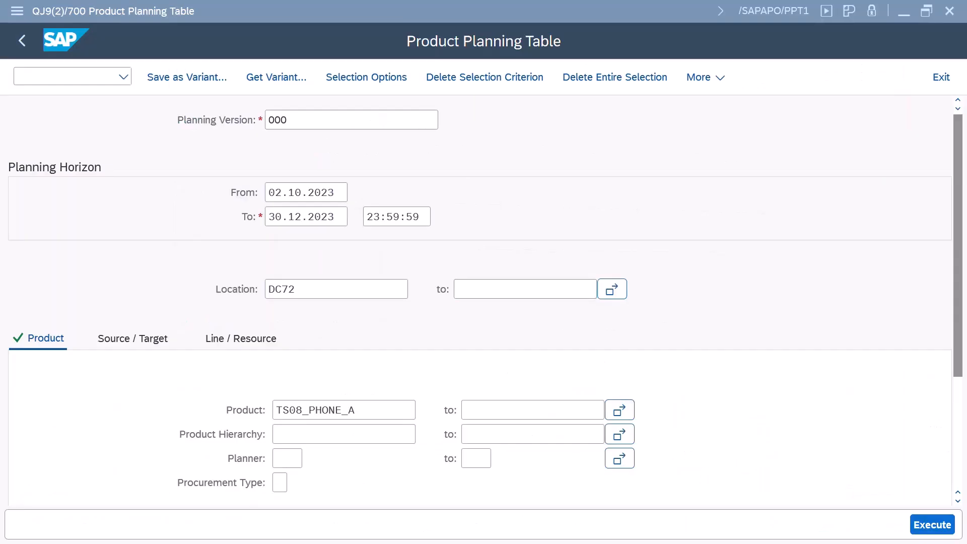
Run the variable heuristic for TS08_PHONE_A to create 900-per-week planned orders.
click(932, 525)
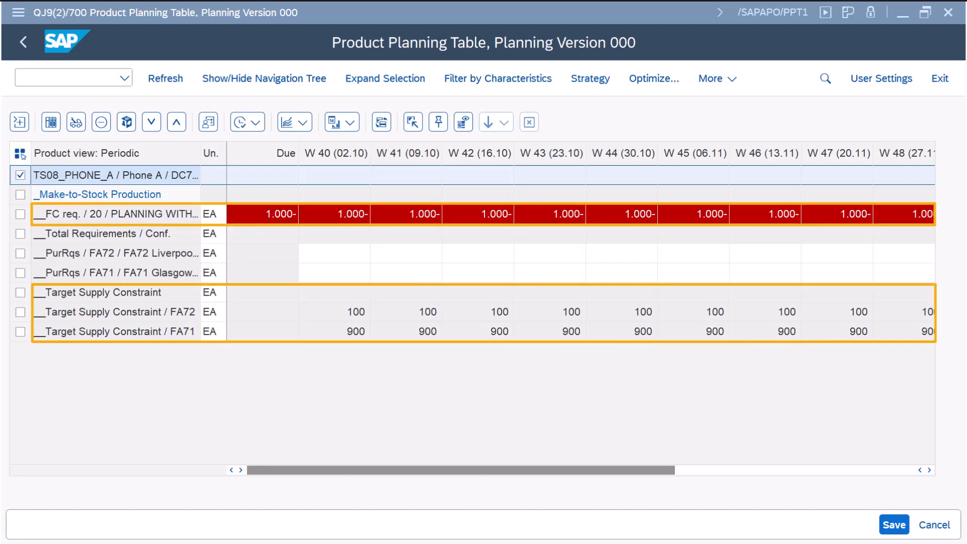
click(713, 77)
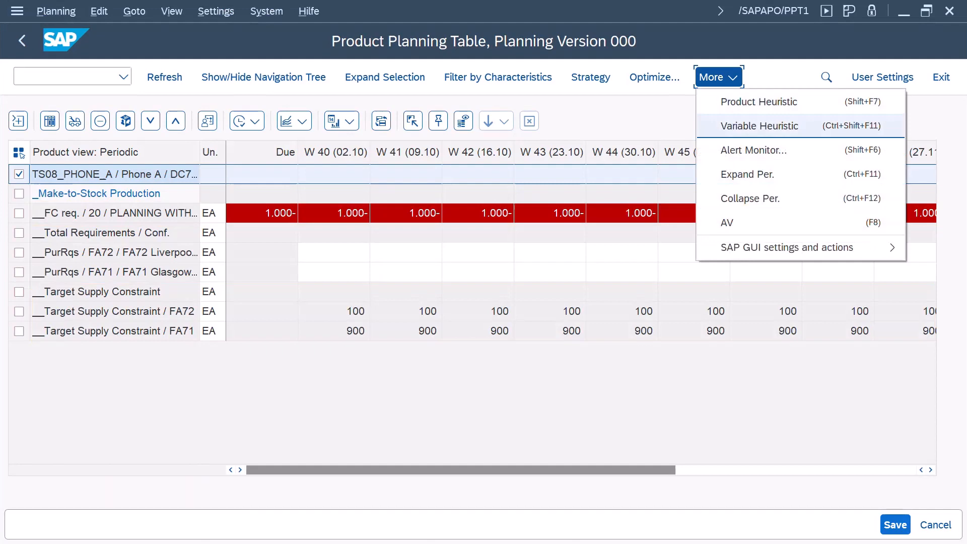
click(763, 126)
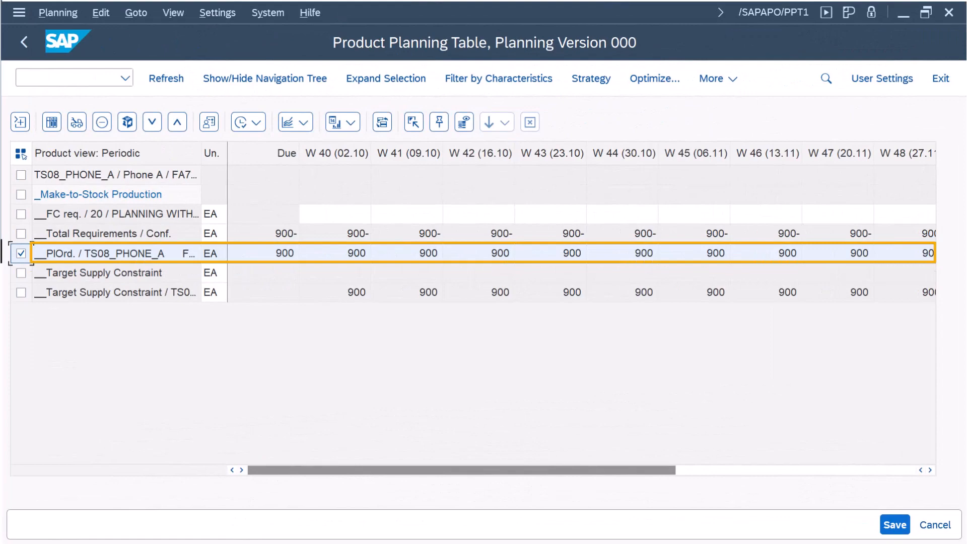
Check planned order 156069 sourcing 900 from FA71, then refresh IBP transport receipts.
double_click(102, 253)
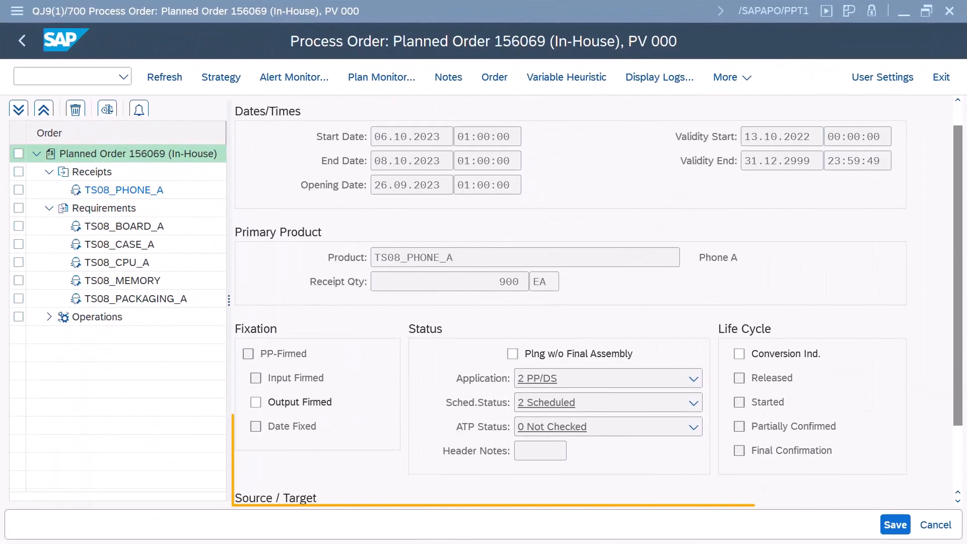
scroll(down, 3)
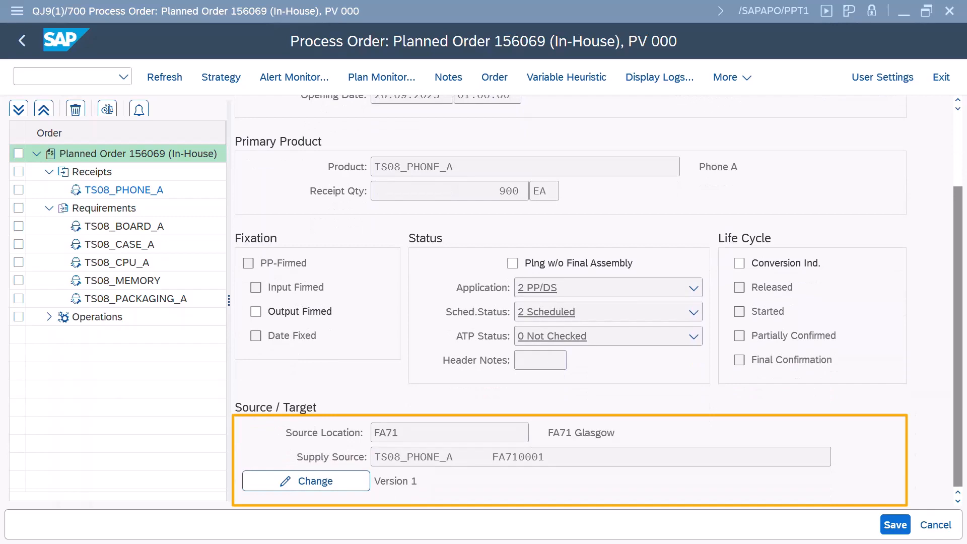
click(894, 525)
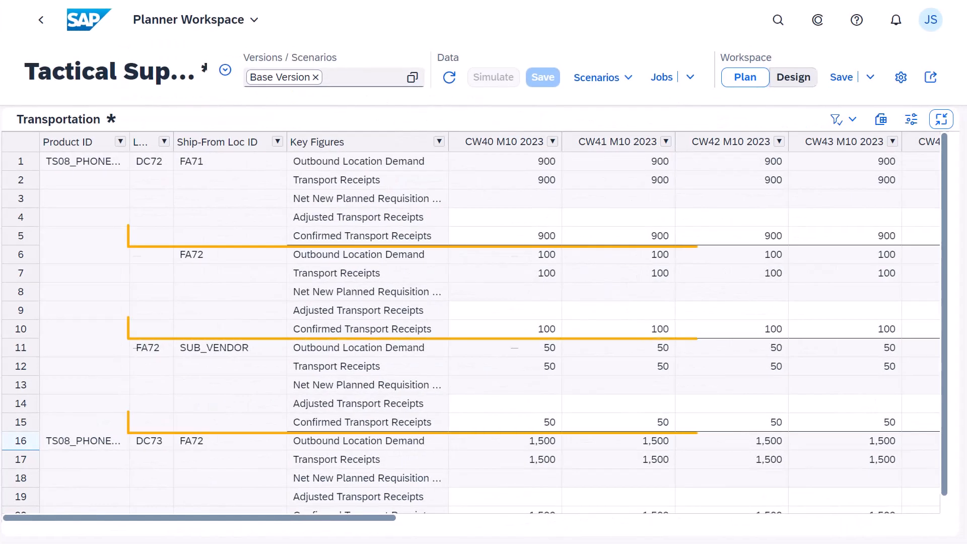
click(941, 119)
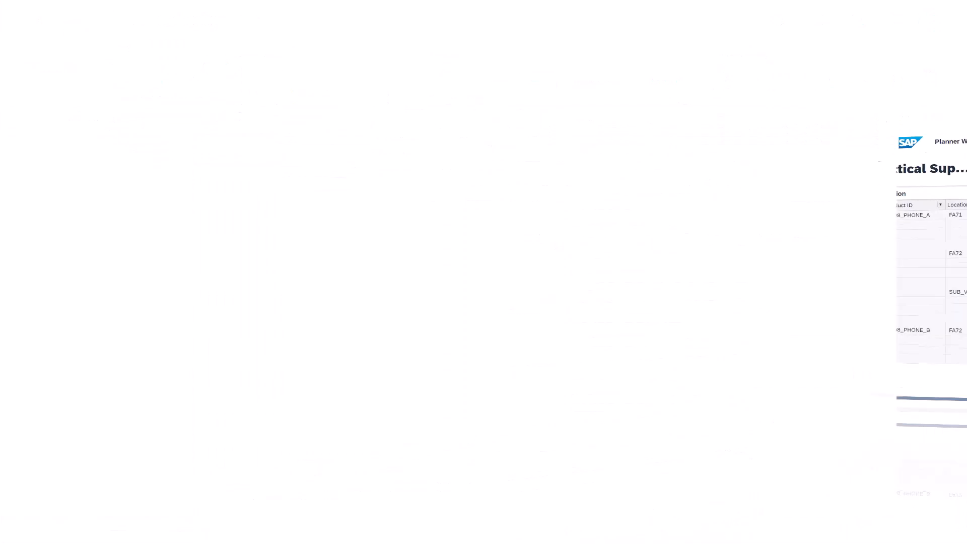